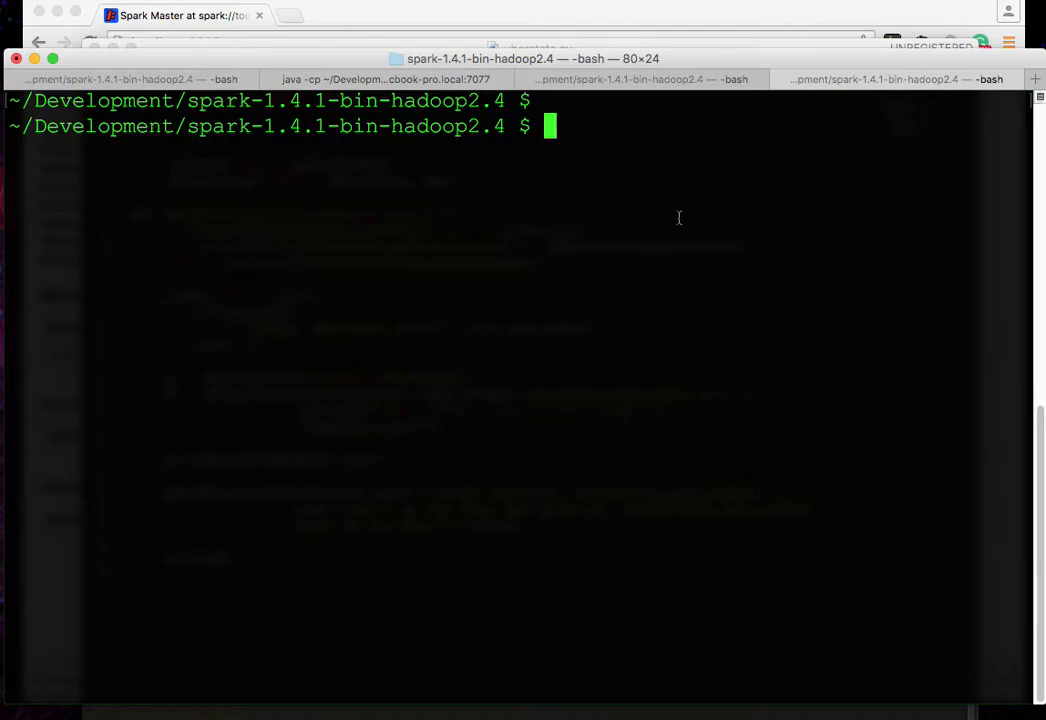
type("bin/spark-submit --master spark://todd-mcgraths-macbook-pro.local:7077 examples/src/main/python/pi.py")
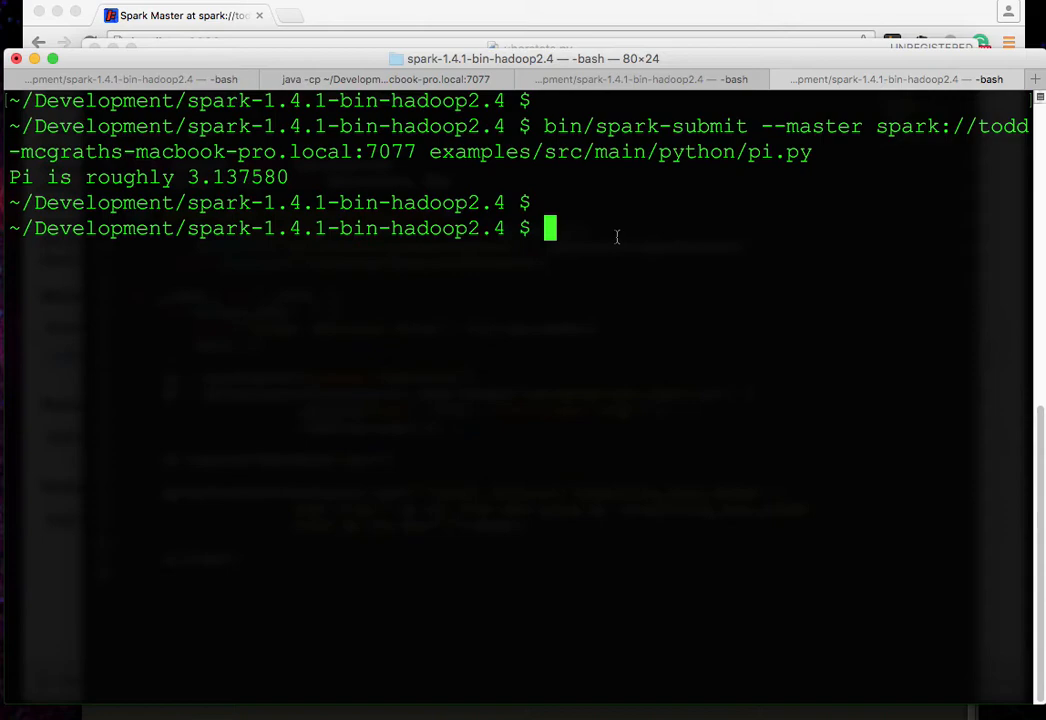
type("bin/spark-submit --master spark://todd-mcgraths-macbook-pro.local:7077 examples/src/main/python/wordcount.py baby_names.csv")
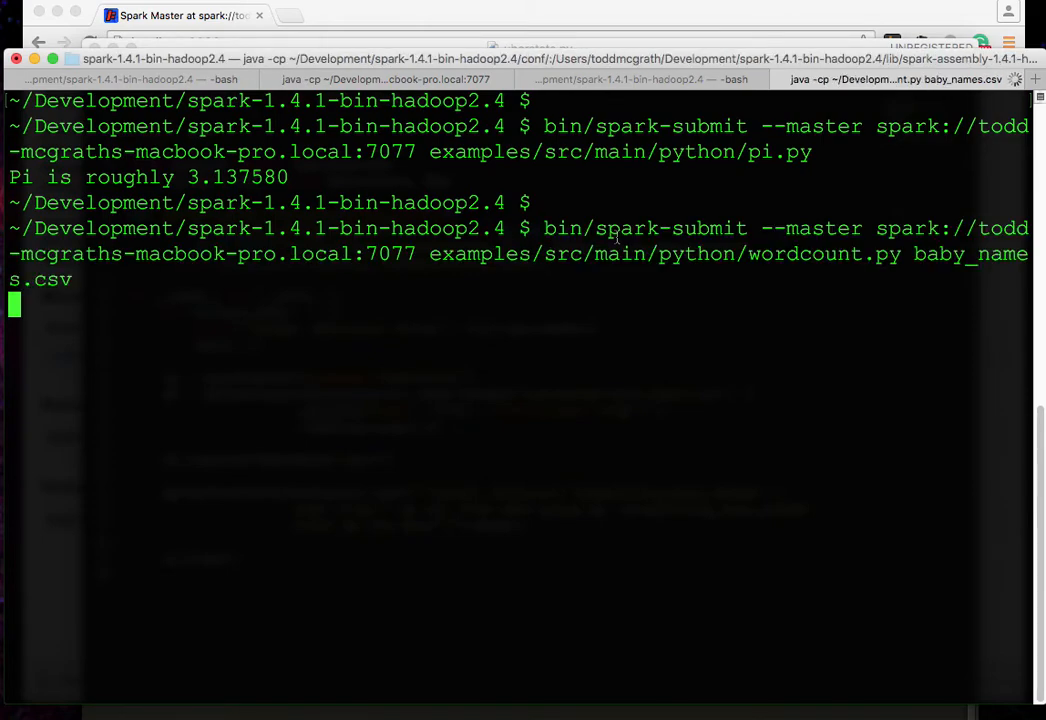